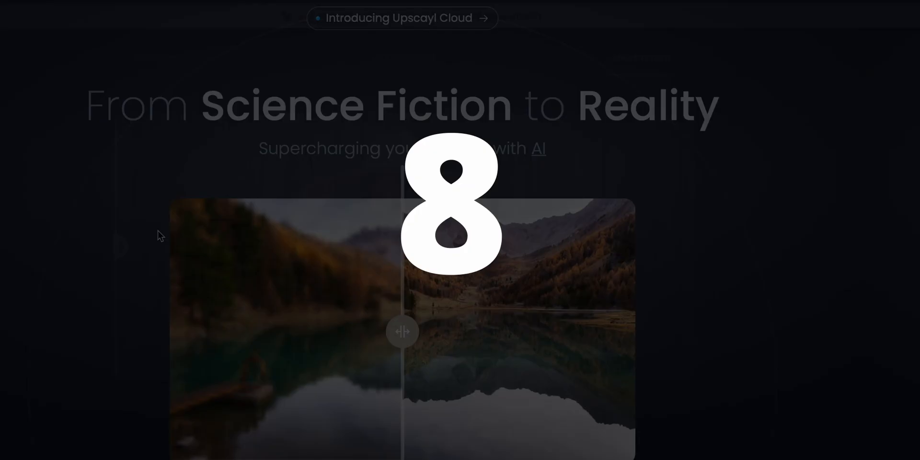
# - Upload a photo to Upscale.media and compare normal vs AI upscaling at 2x and 4x
pyautogui.scroll(-3)
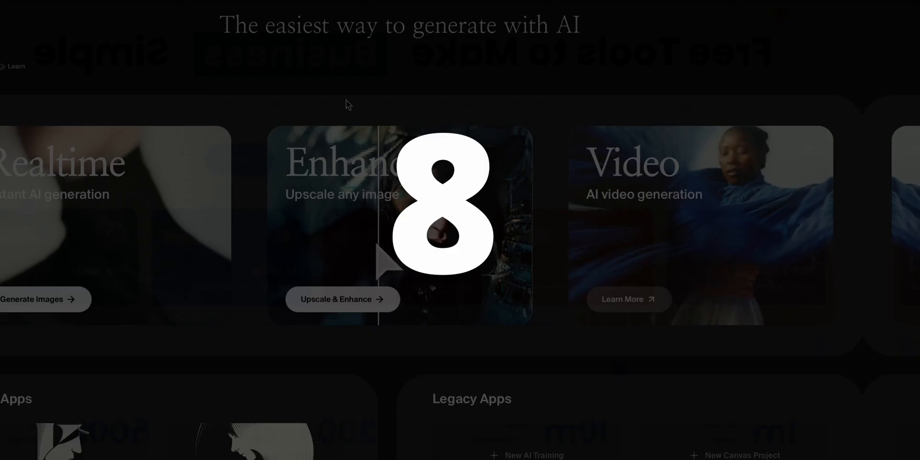
pyautogui.click(343, 299)
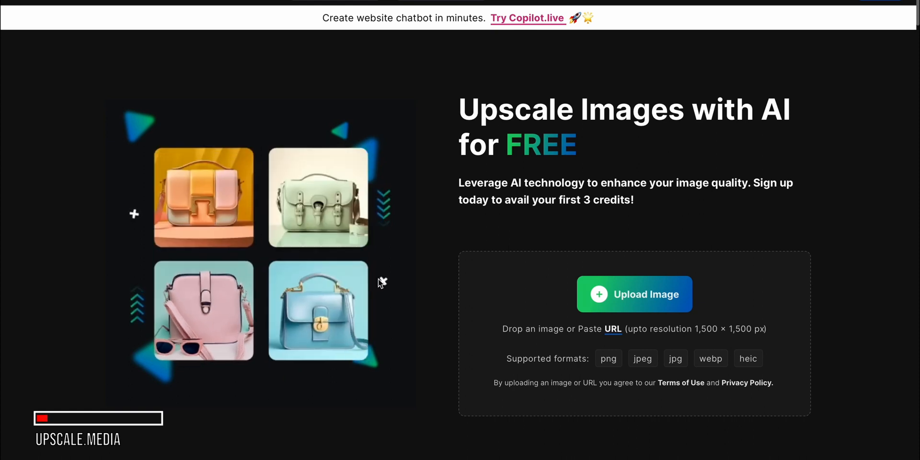
pyautogui.click(634, 294)
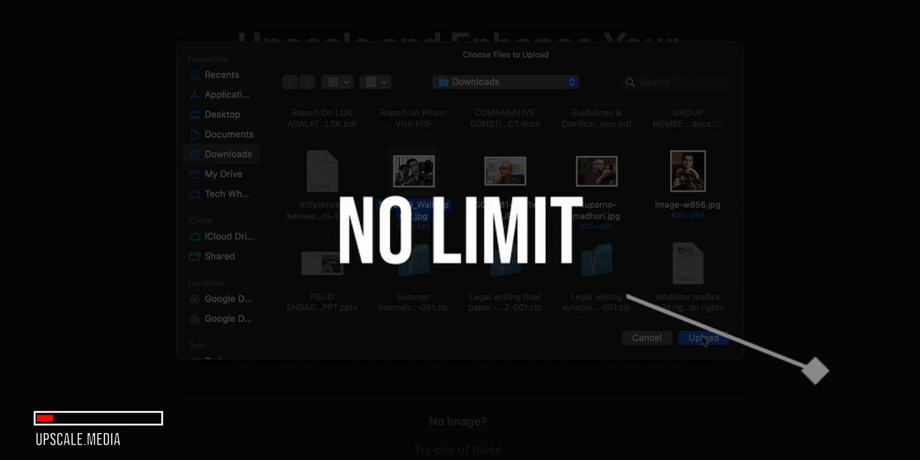
pyautogui.click(703, 339)
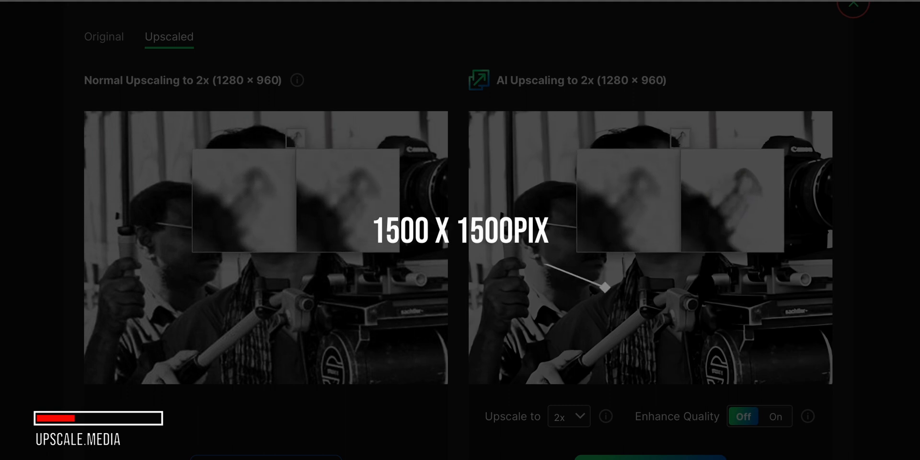
pyautogui.click(568, 416)
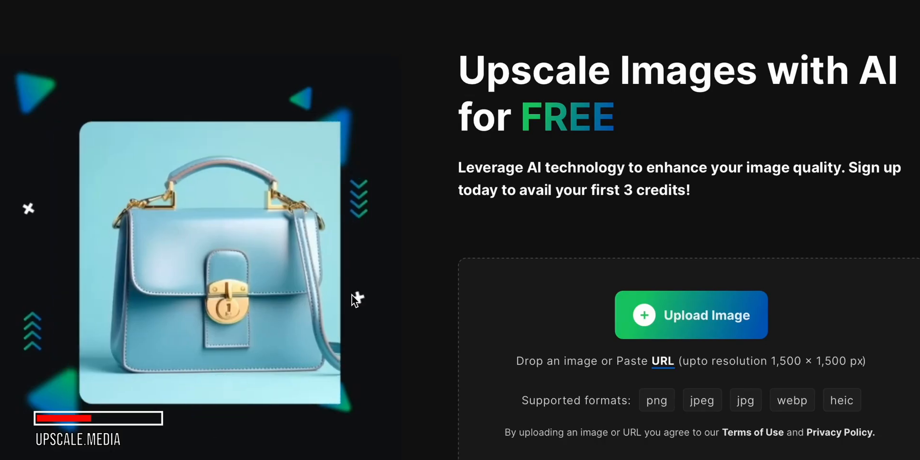
# - Upload the pigeon photo from Downloads as the next image
pyautogui.click(692, 315)
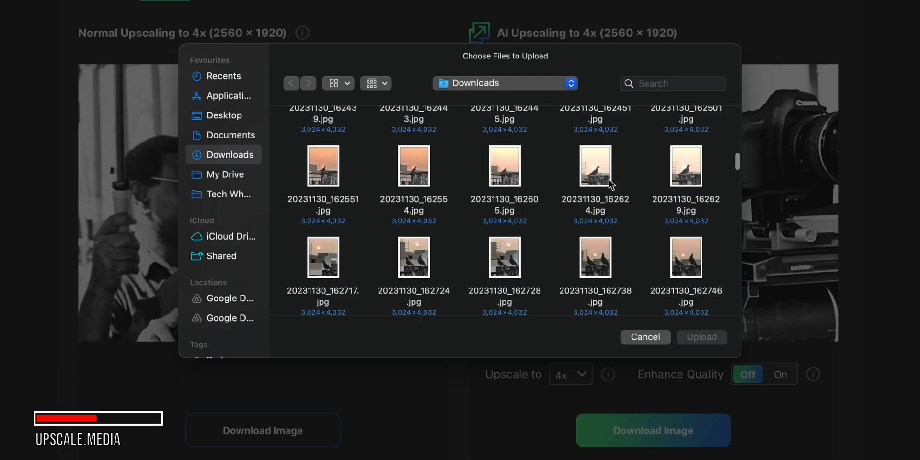
pyautogui.click(596, 165)
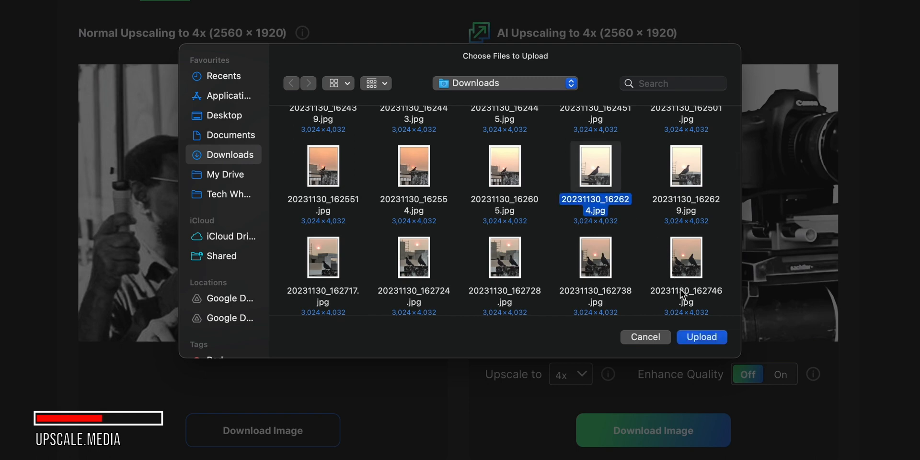
pyautogui.click(702, 337)
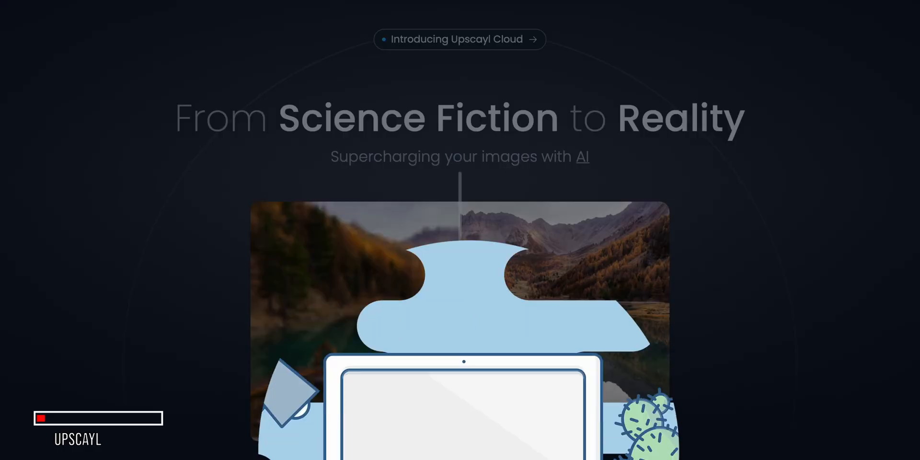
# - Slide the lake demo's before/after divider to reveal the sharpened half, then go to the Download page
pyautogui.moveTo(464, 321); pyautogui.dragTo(556, 321)
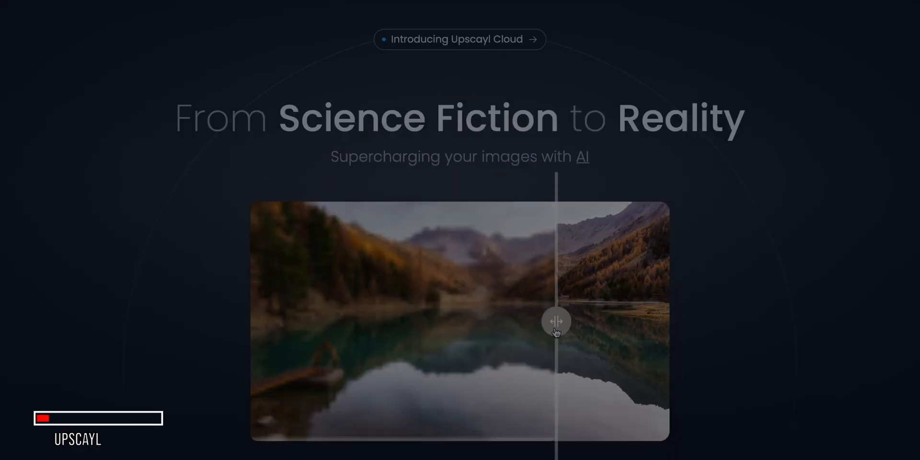
pyautogui.moveTo(556, 321); pyautogui.dragTo(667, 321)
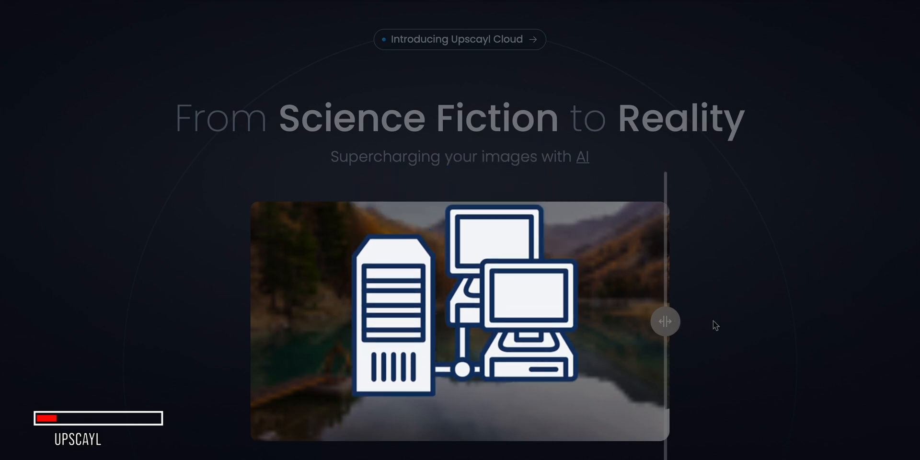
pyautogui.scroll(3)
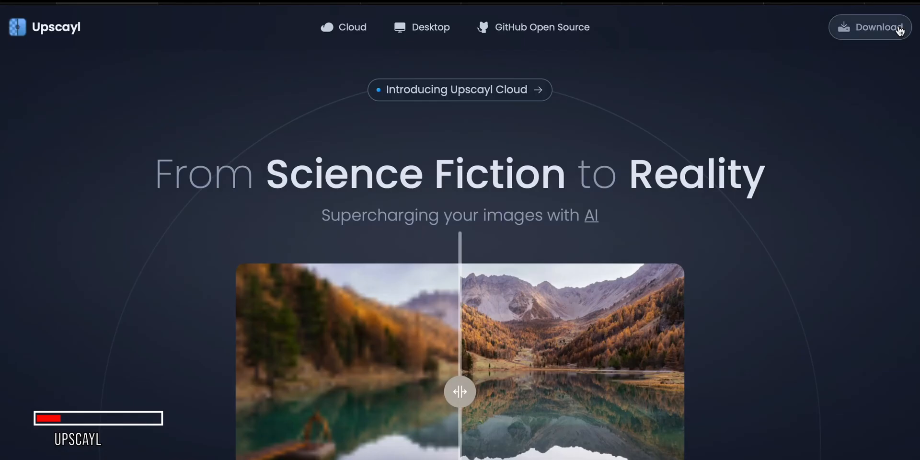
pyautogui.click(871, 27)
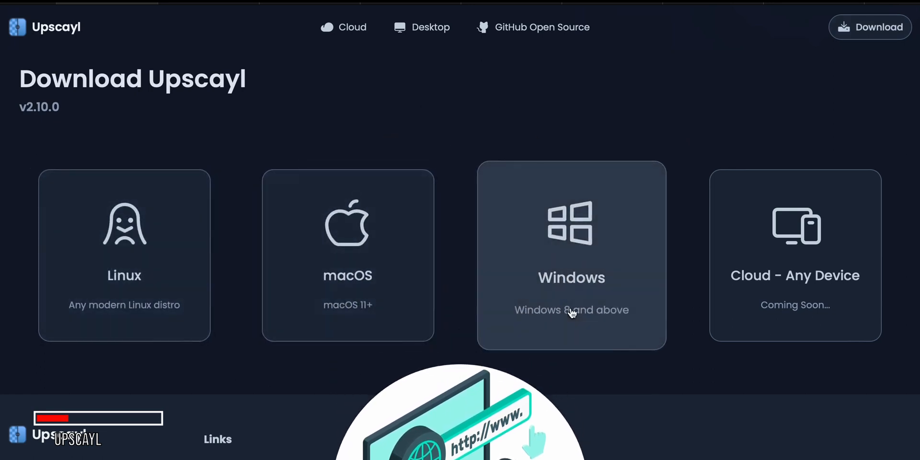
pyautogui.moveTo(326, 318)
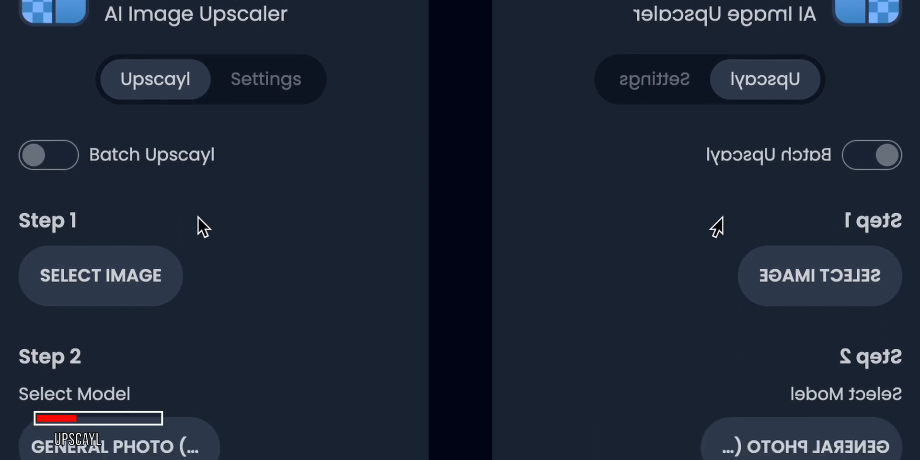
# - Load the pigeon photo in Upscayl and check the 12096x16128 output resolution
pyautogui.scroll(-3)
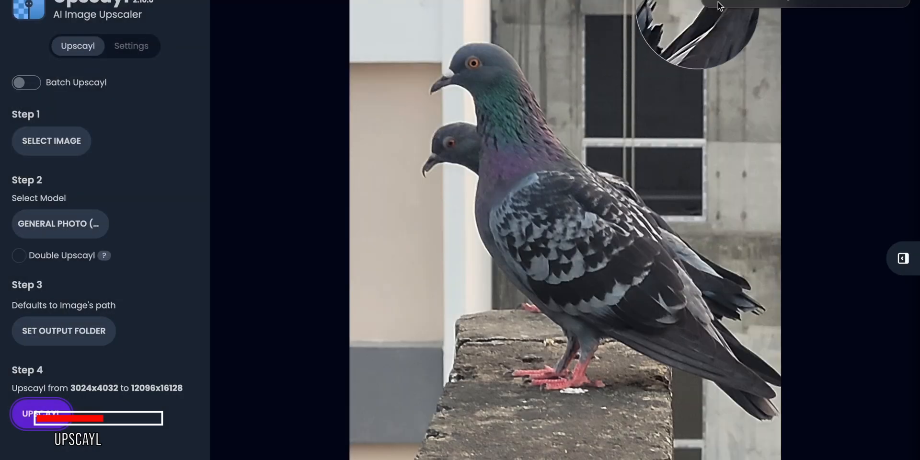
pyautogui.click(40, 413)
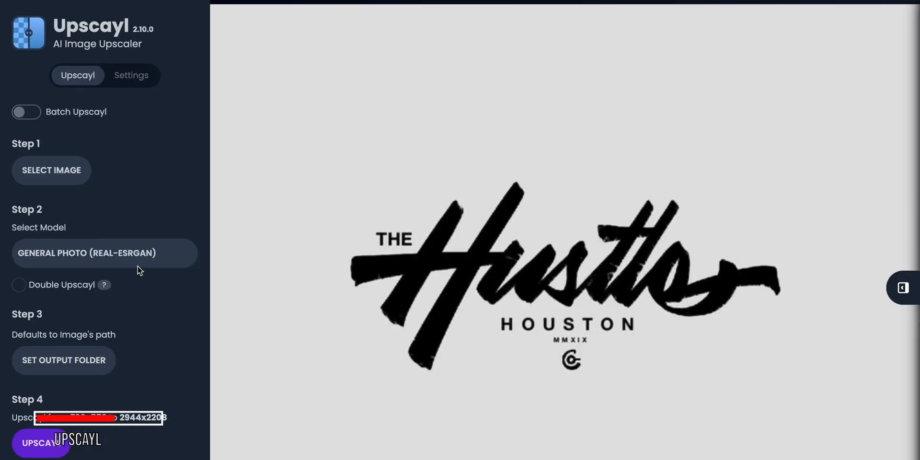
# - Switch Upscayl's model from General Photo to Digital Art for the Hustle Houston logo
pyautogui.click(104, 253)
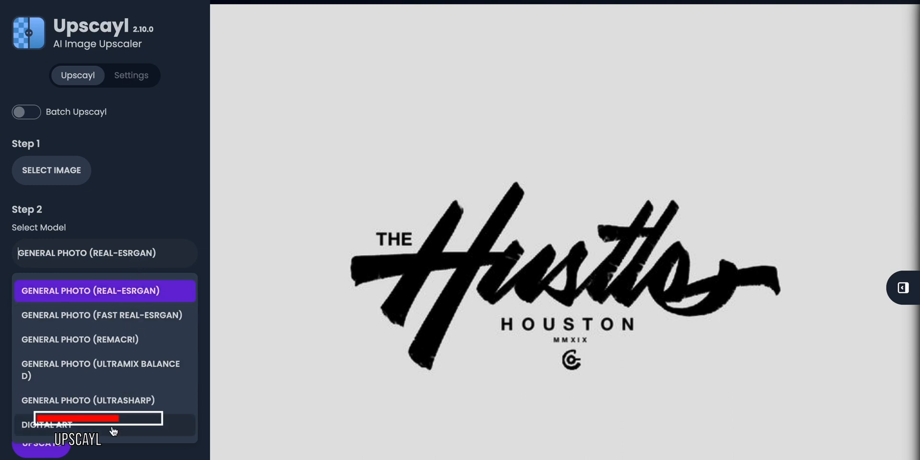
pyautogui.click(47, 425)
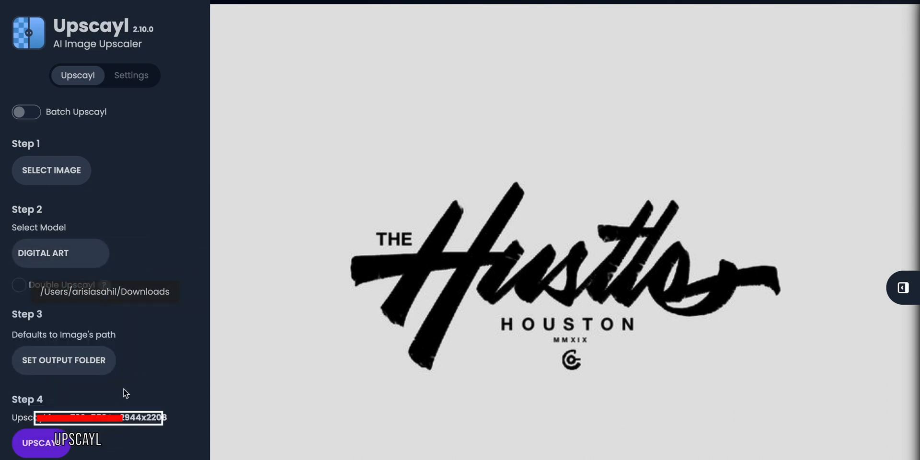
pyautogui.click(59, 253)
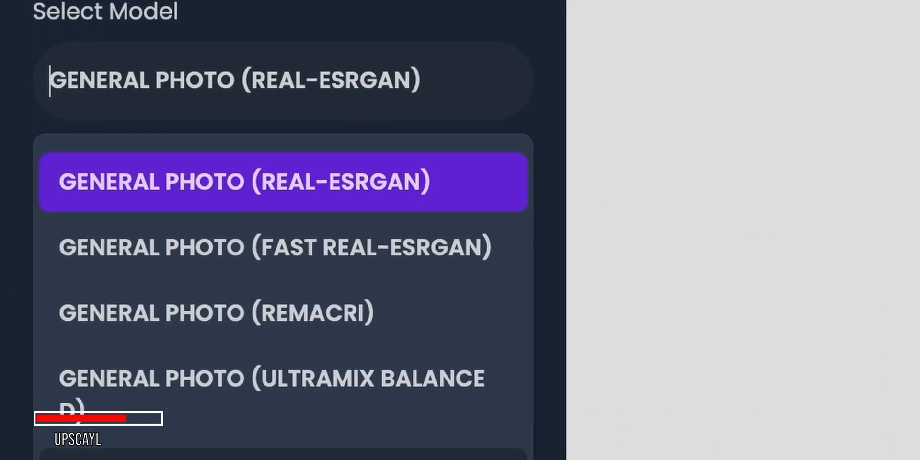
pyautogui.scroll(-3)
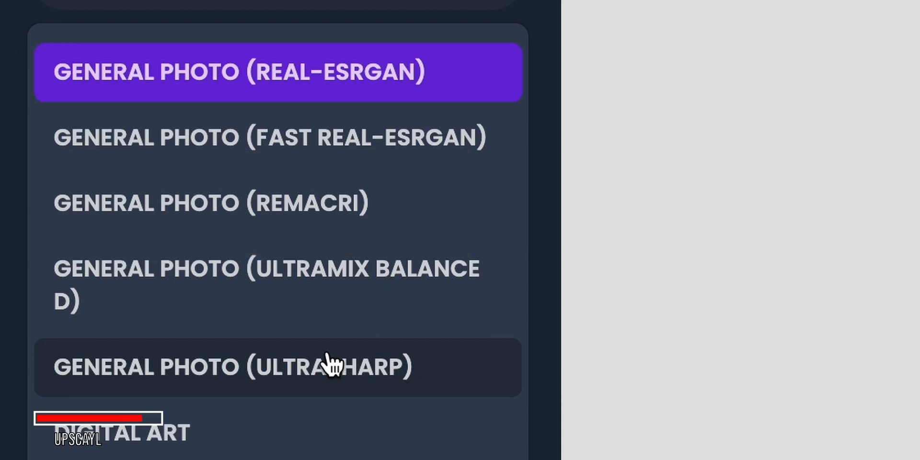
pyautogui.click(47, 442)
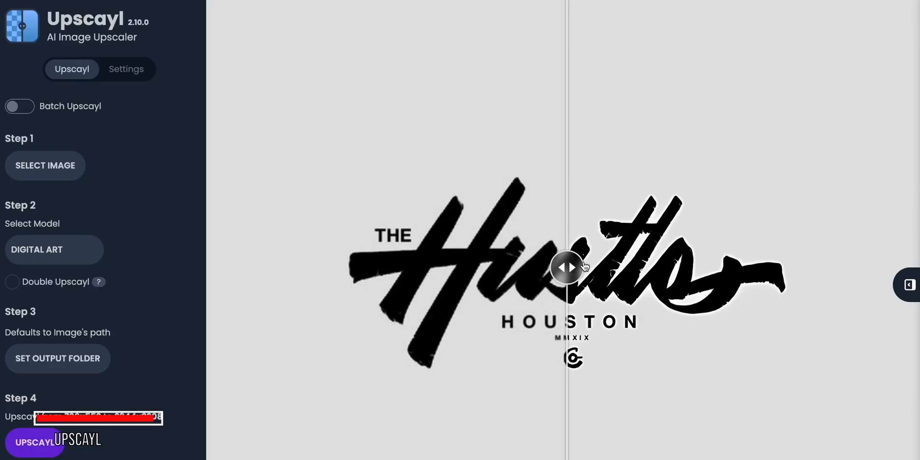
# - Slide the comparison divider to compare the original and upscaled logo halves
pyautogui.moveTo(566, 268); pyautogui.dragTo(829, 267)
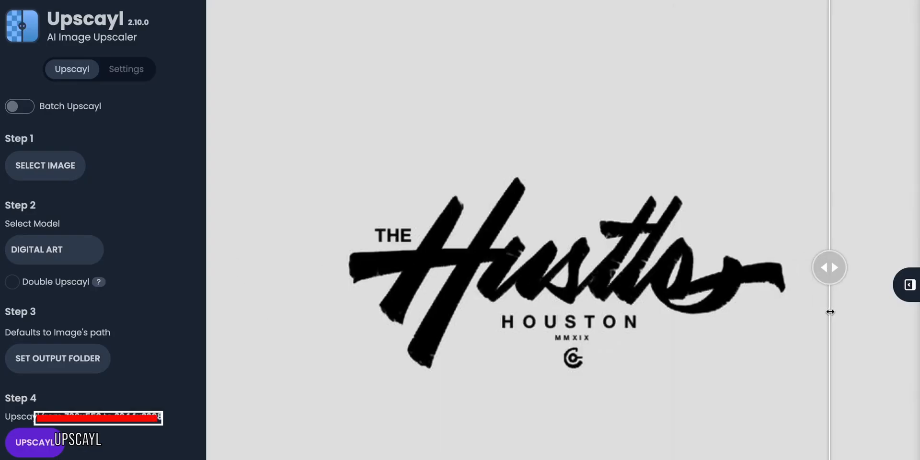
pyautogui.moveTo(829, 268); pyautogui.dragTo(357, 267)
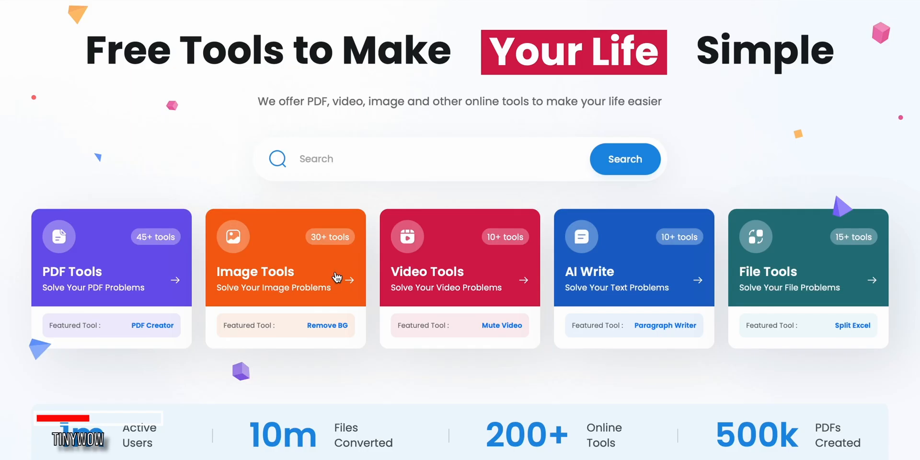
# - Go to TinyWow's image upscaler and upload Panda-facts-3-1.jpg from the computer
pyautogui.click(285, 272)
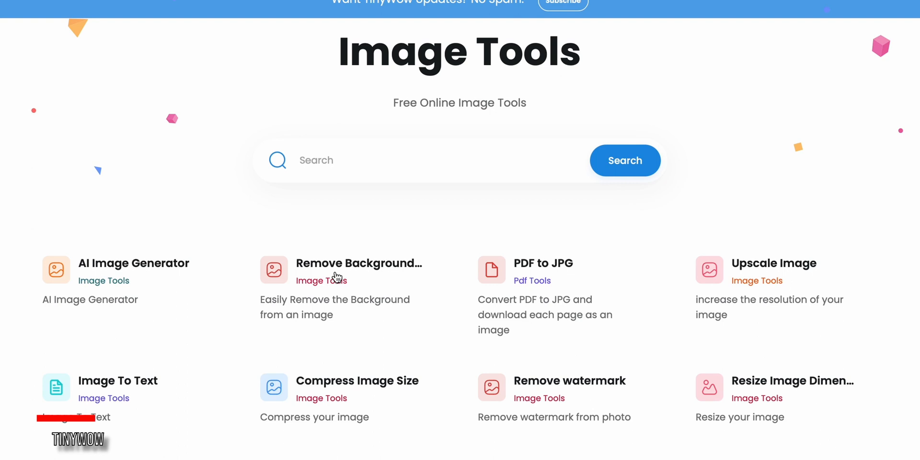
pyautogui.click(774, 263)
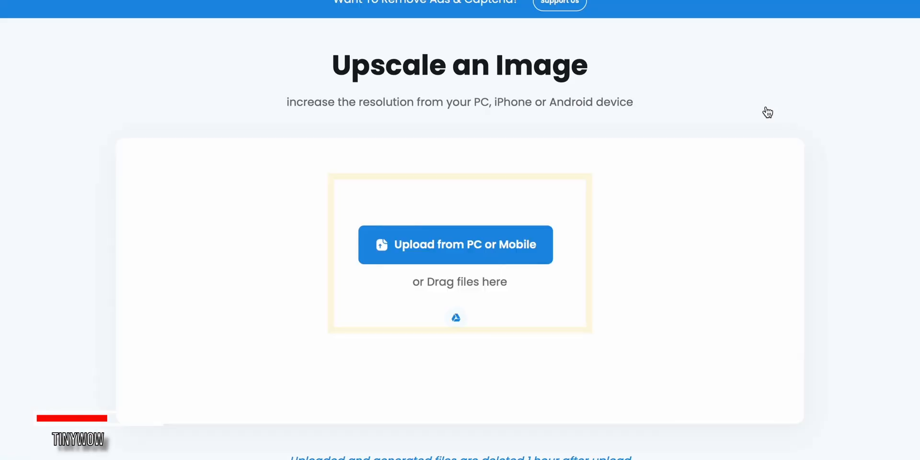
pyautogui.moveTo(464, 257)
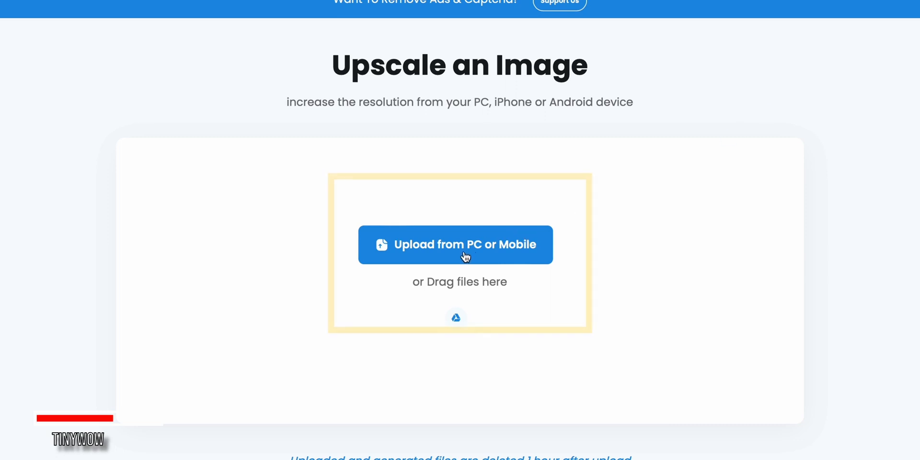
pyautogui.click(454, 244)
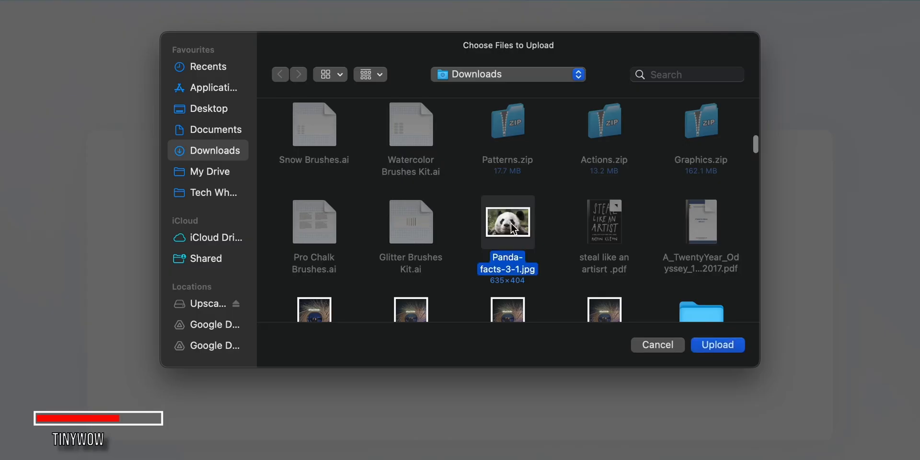
pyautogui.click(717, 344)
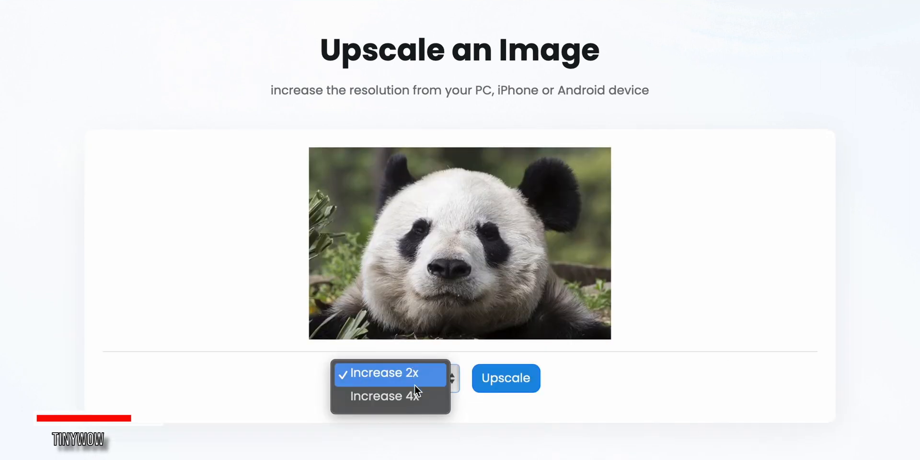
# - Upscale the panda photo at Increase 4x until the image is ready
pyautogui.click(382, 396)
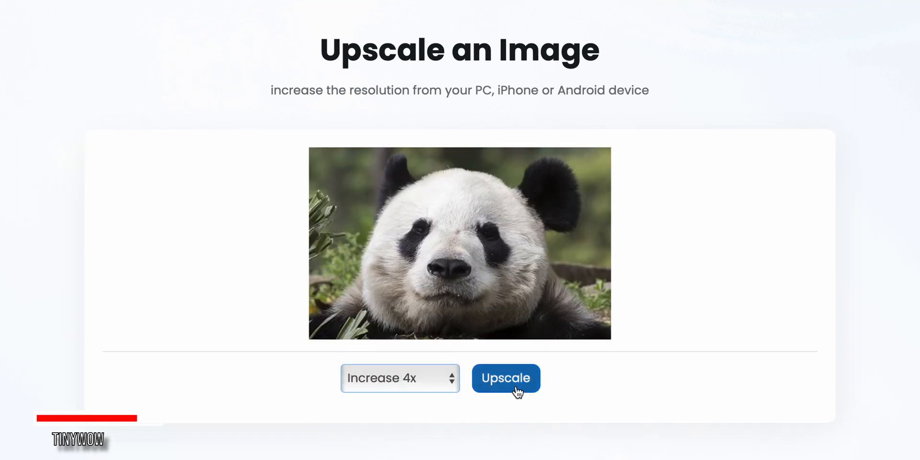
pyautogui.click(507, 377)
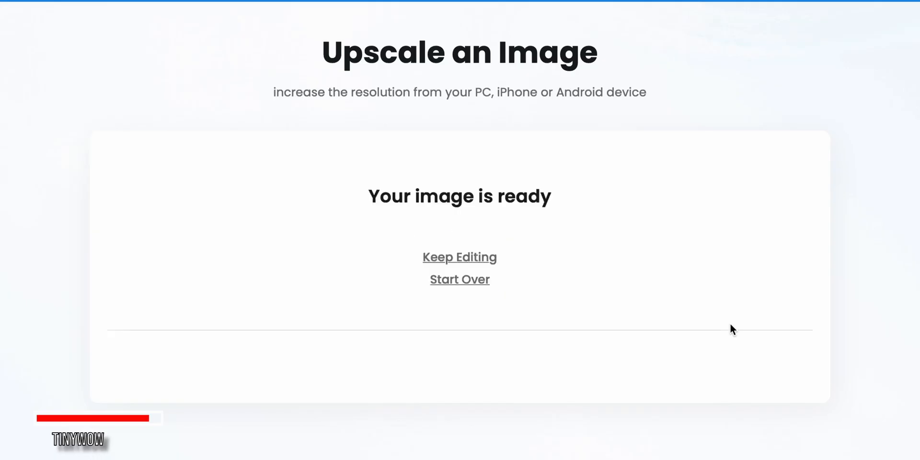
pyautogui.click(458, 189)
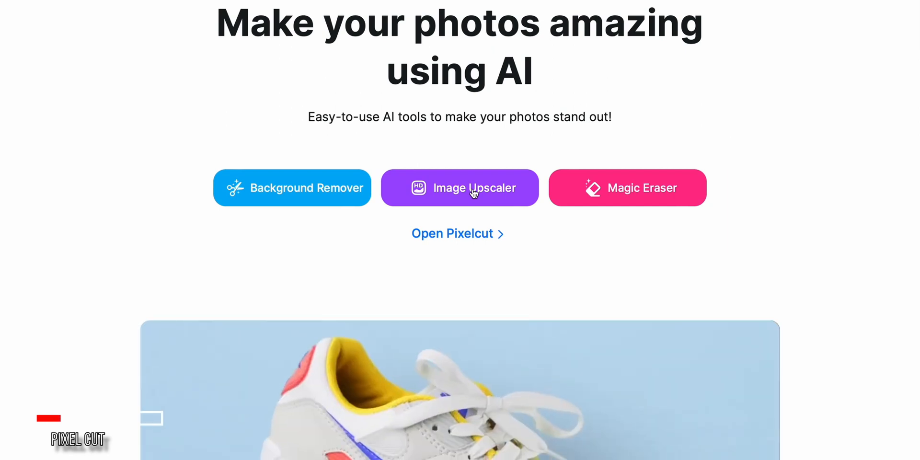
# - Enter Pixelcut's Image Upscaler and try the 4x option, which prompts a Pro upgrade
pyautogui.click(460, 188)
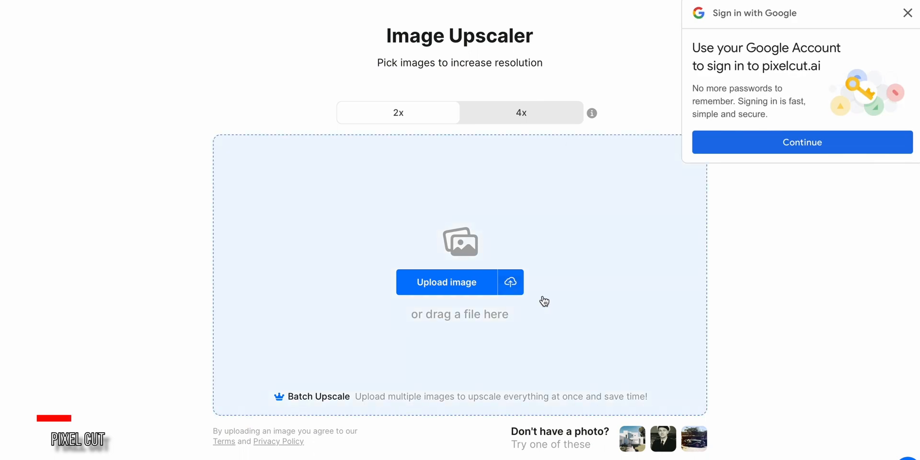
pyautogui.scroll(-3)
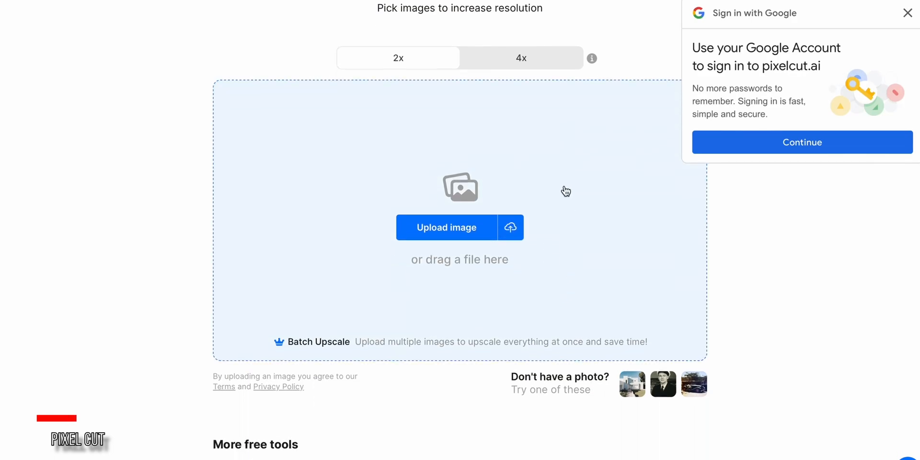
pyautogui.scroll(-3)
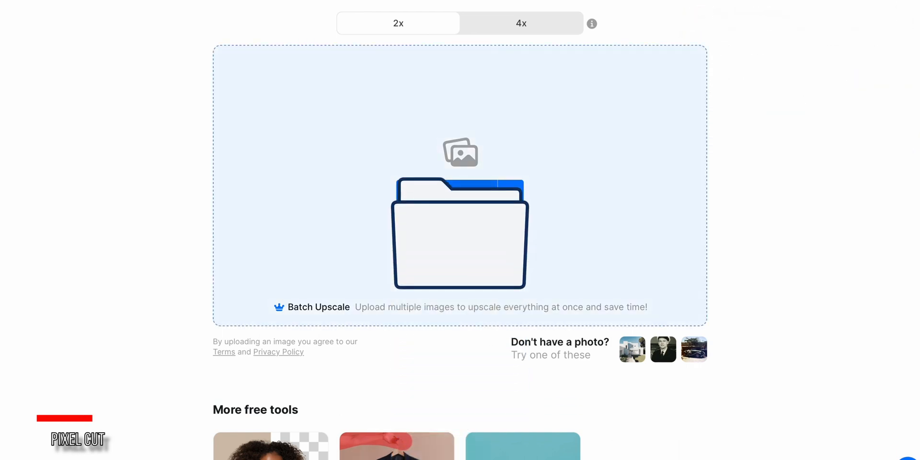
pyautogui.click(521, 23)
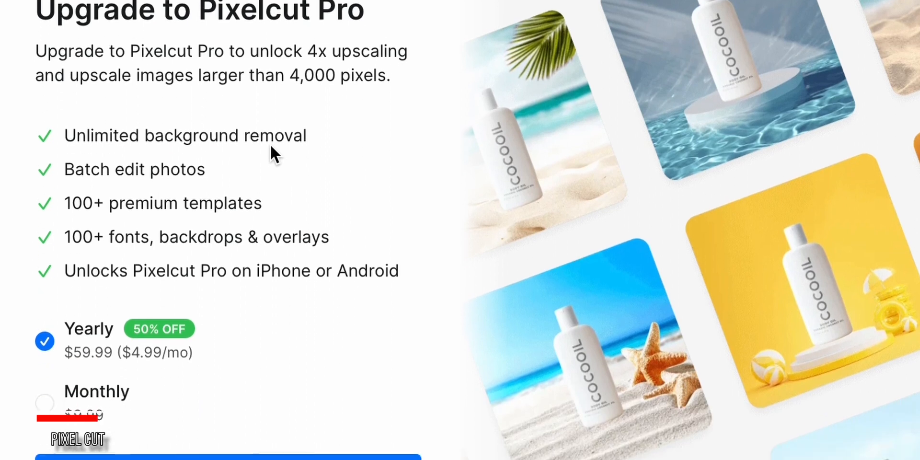
# - Upload the portrait photo image-w856.jpg for upscaling
pyautogui.scroll(-3)
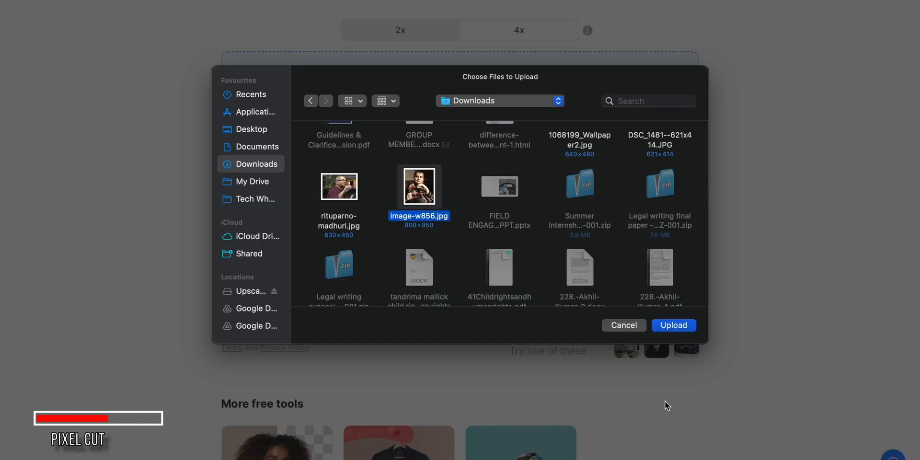
pyautogui.click(673, 326)
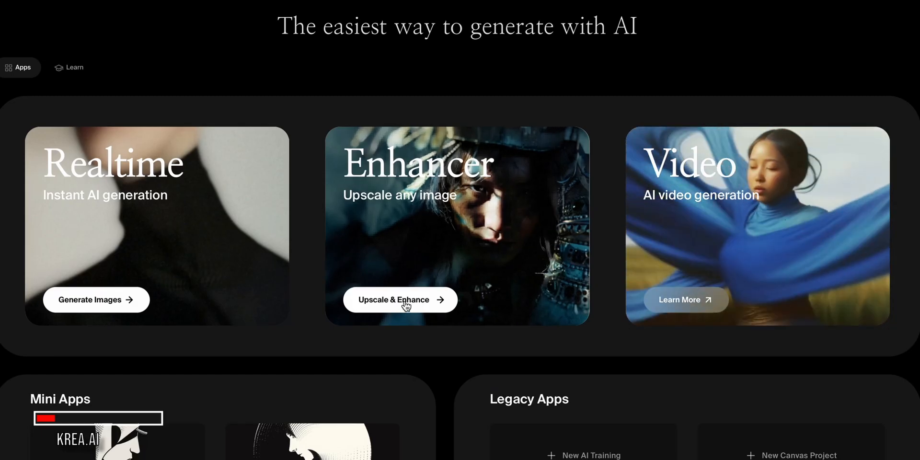
# - Upload 1068199_Wallpaper2.jpg to Krea's Upscale & Enhance and enhance it at 2x
pyautogui.click(400, 300)
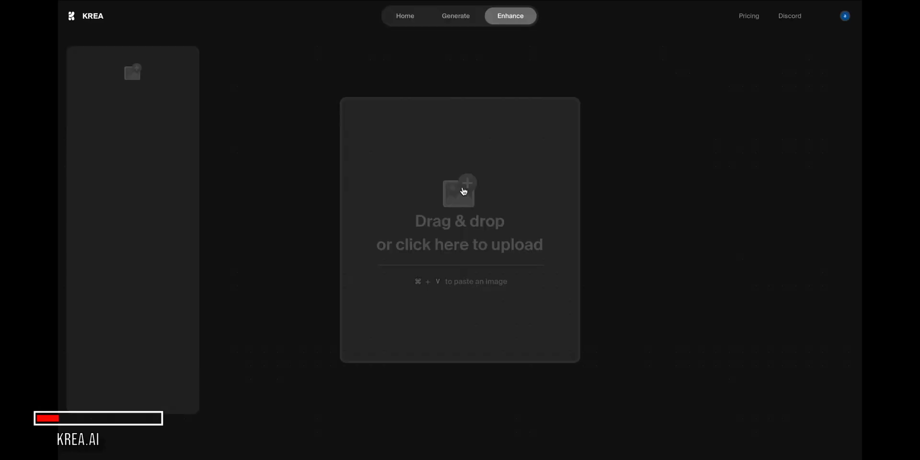
pyautogui.click(460, 191)
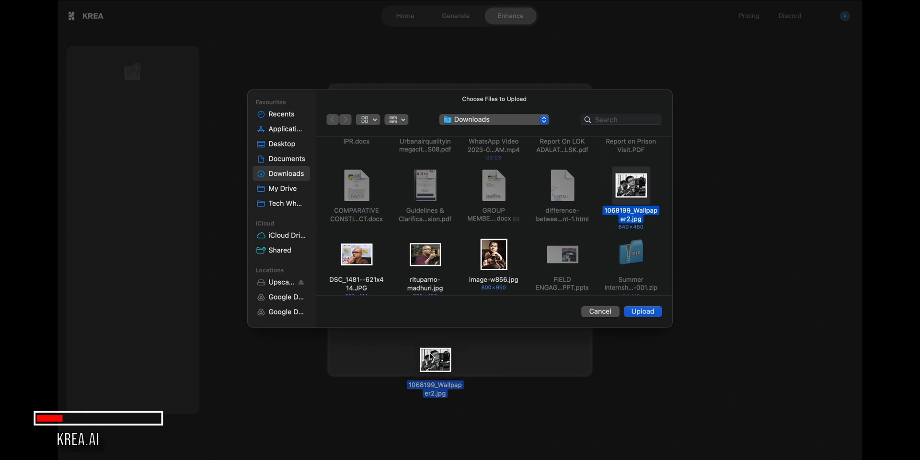
pyautogui.click(643, 311)
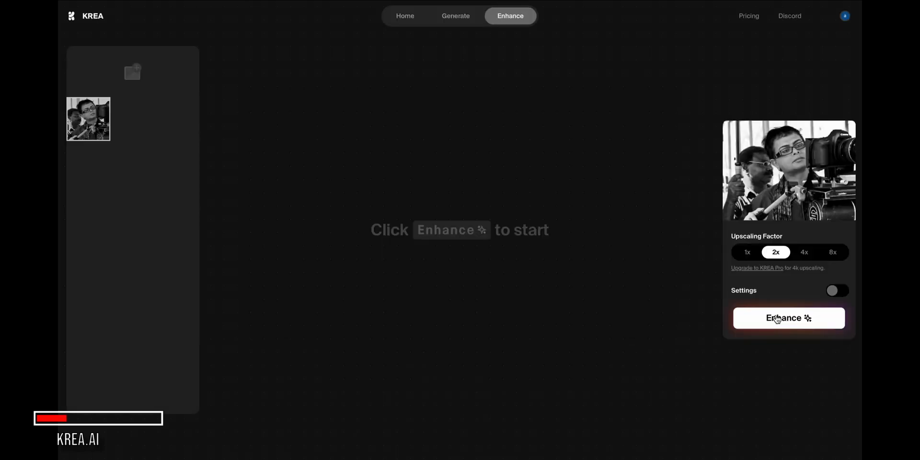
pyautogui.click(789, 318)
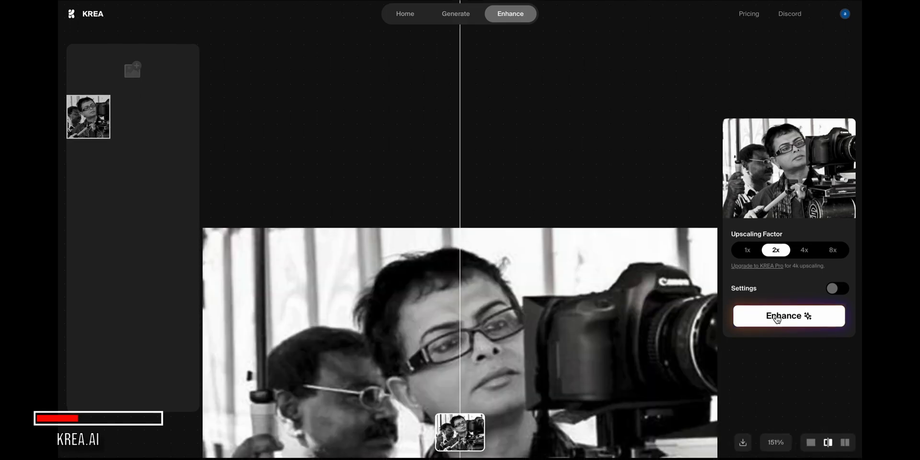
# - Turn on advanced settings and raise AI Strength to about 0.50
pyautogui.click(833, 288)
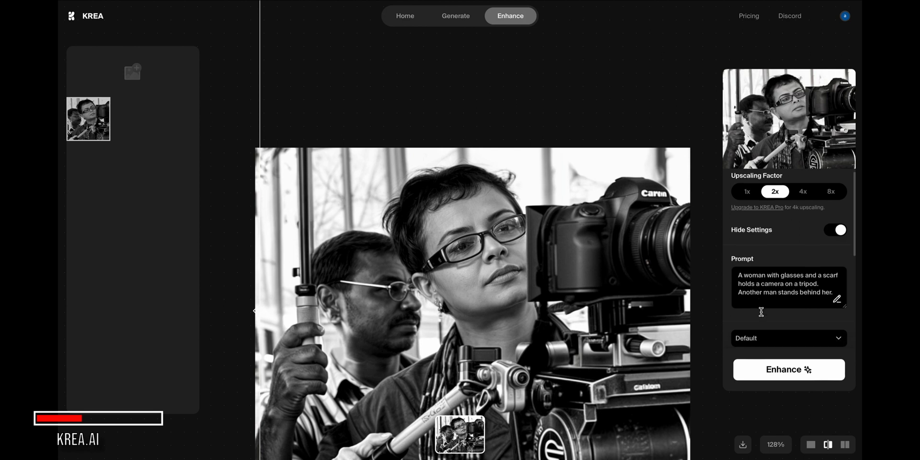
pyautogui.scroll(-3)
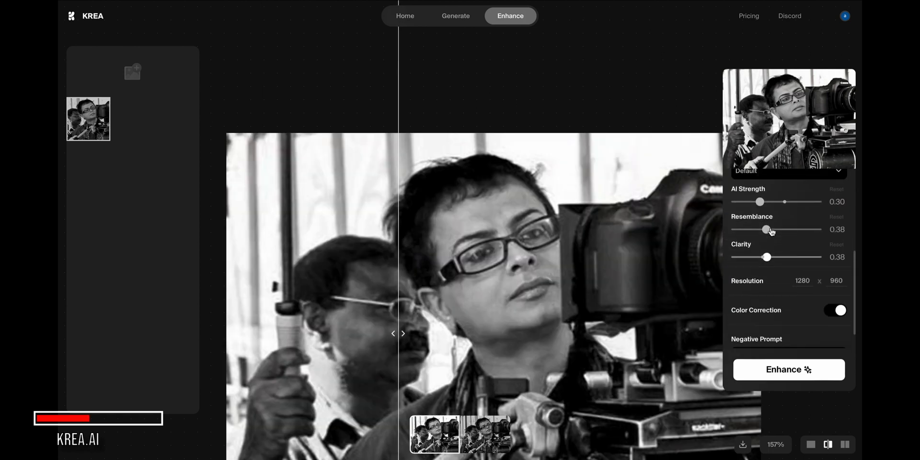
pyautogui.moveTo(761, 201); pyautogui.dragTo(775, 227)
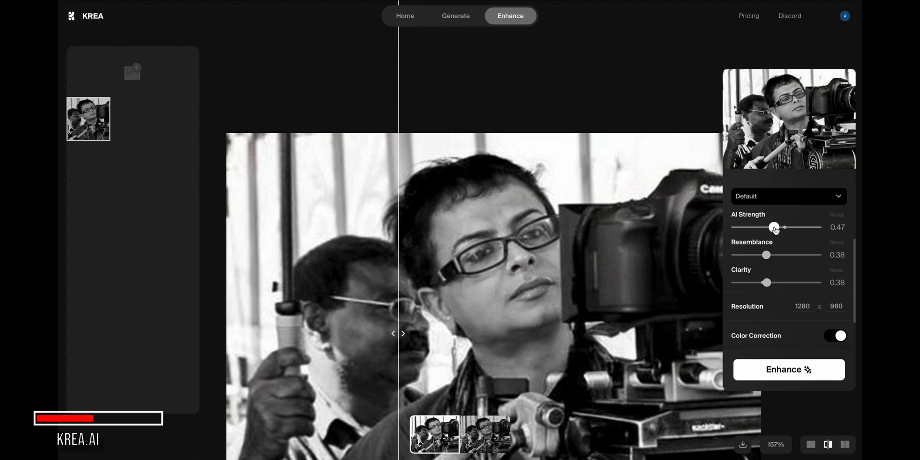
pyautogui.moveTo(774, 228); pyautogui.dragTo(776, 228)
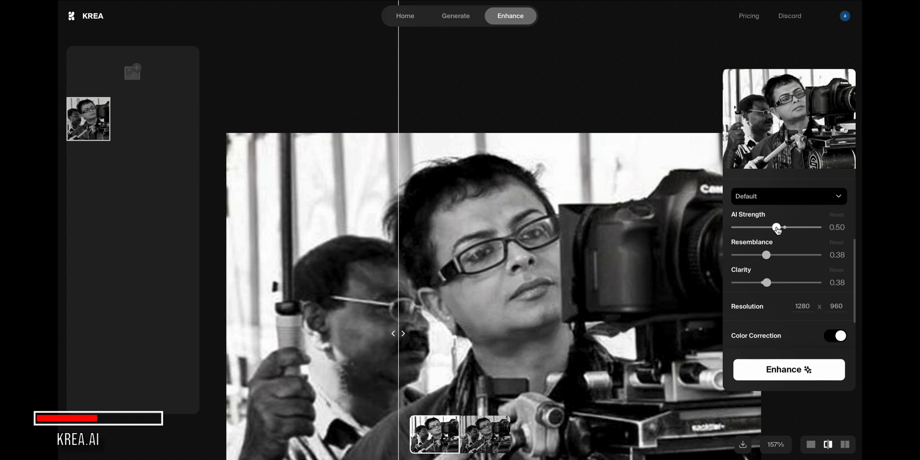
# - Enhance the photo again and compare the result with the divider
pyautogui.click(788, 369)
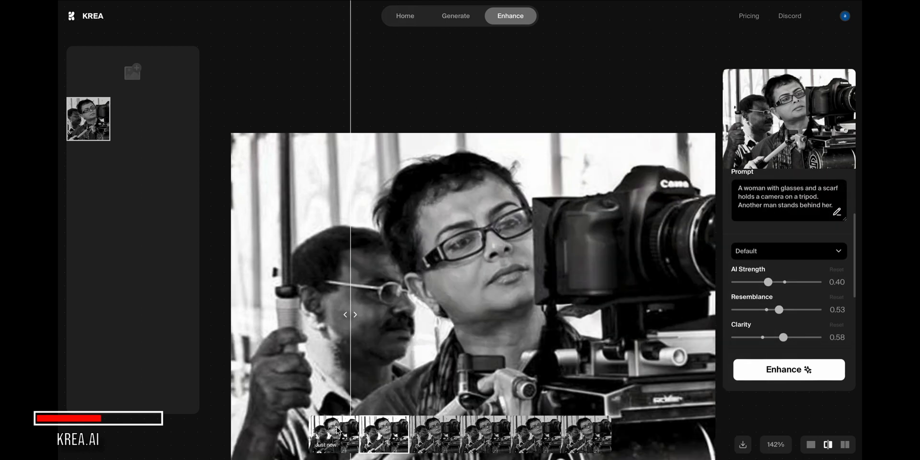
pyautogui.moveTo(349, 315); pyautogui.dragTo(428, 314)
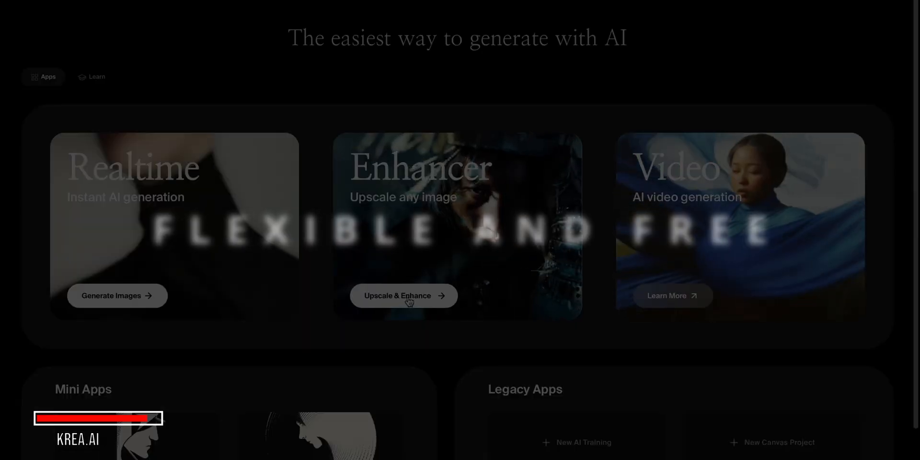
# - Return to Krea's Upscale & Enhance and upload 1068199_Wallpaper2.jpg again
pyautogui.click(404, 297)
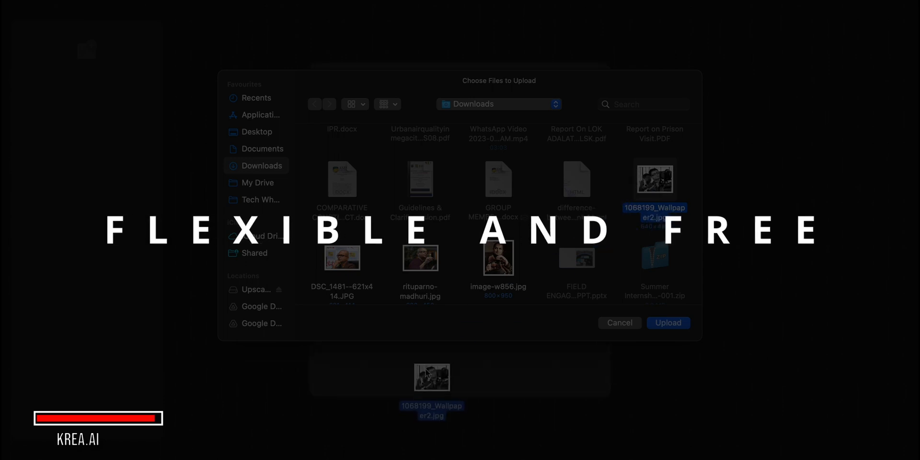
pyautogui.click(668, 323)
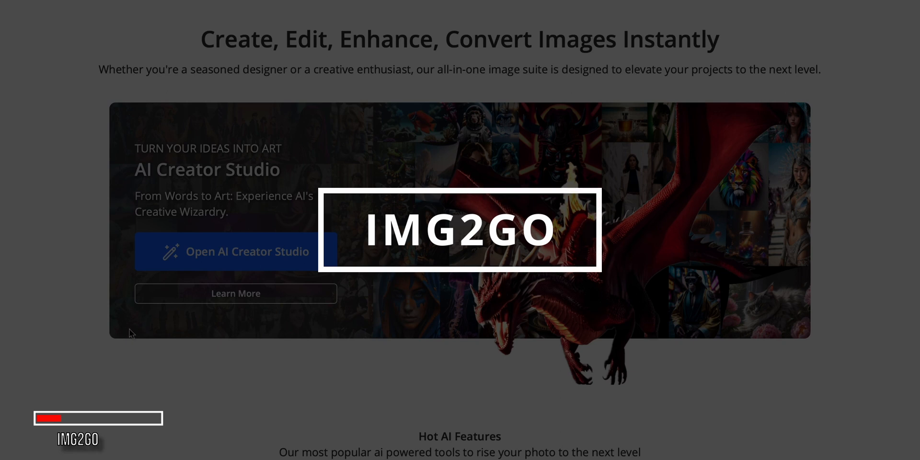
# - Start IMG2Go's AI Upscale & Improve from the Hot AI Features cards
pyautogui.scroll(-3)
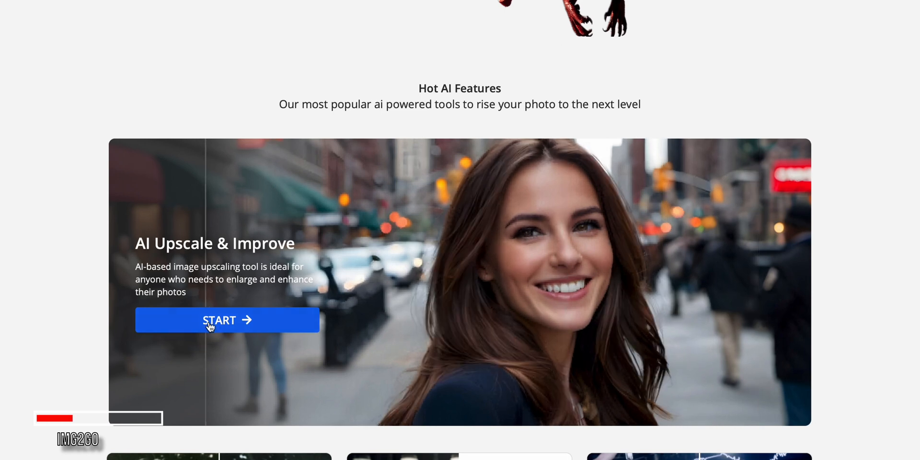
pyautogui.scroll(3)
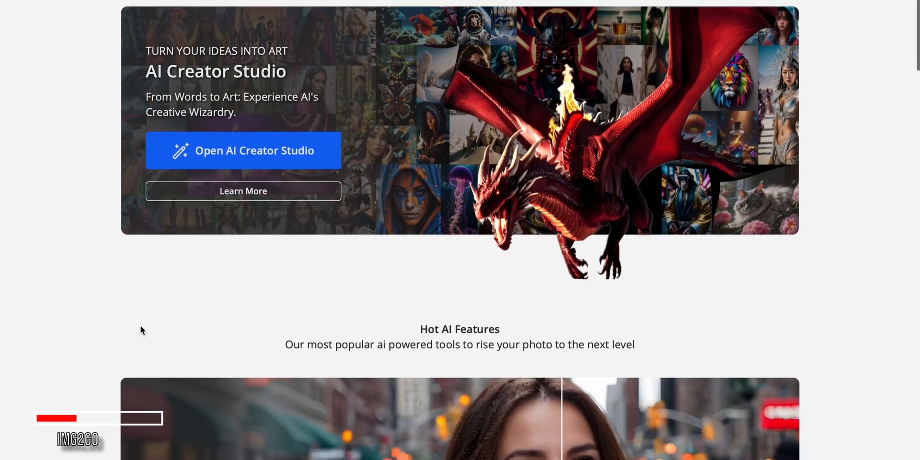
pyautogui.scroll(-3)
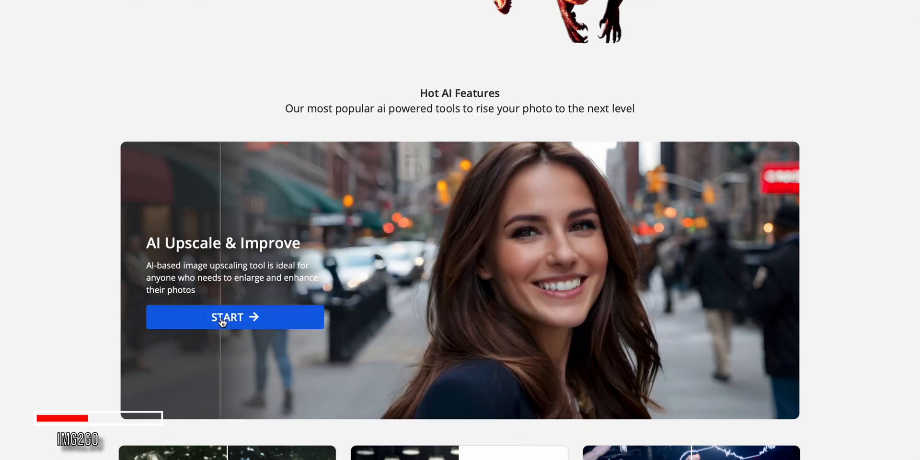
pyautogui.click(235, 317)
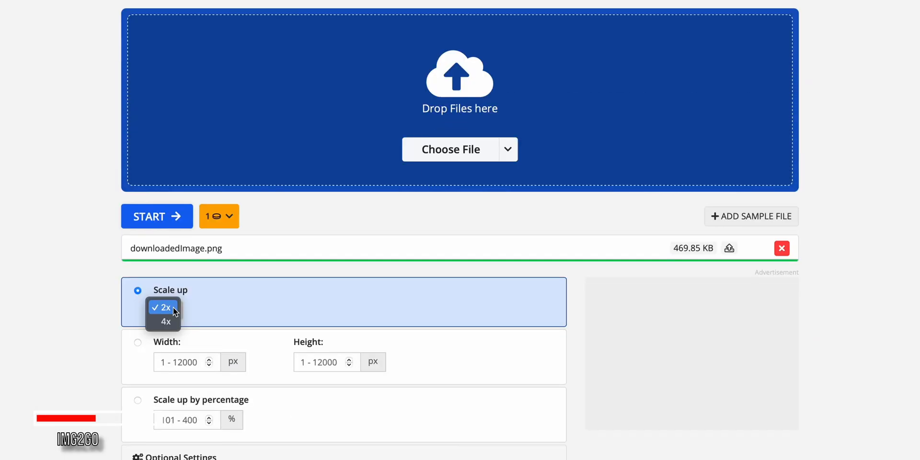
# - Choose a 4x scale-up for downloadedImage.png and start the IMG2Go processing
pyautogui.click(165, 321)
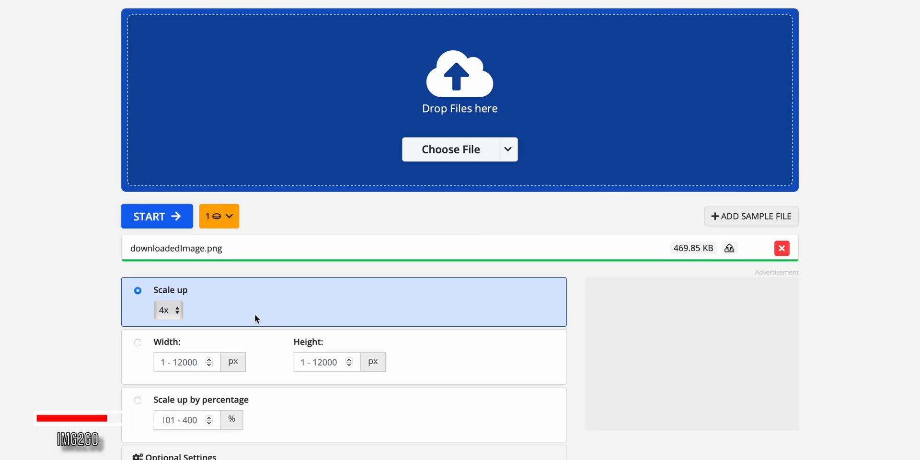
pyautogui.scroll(-3)
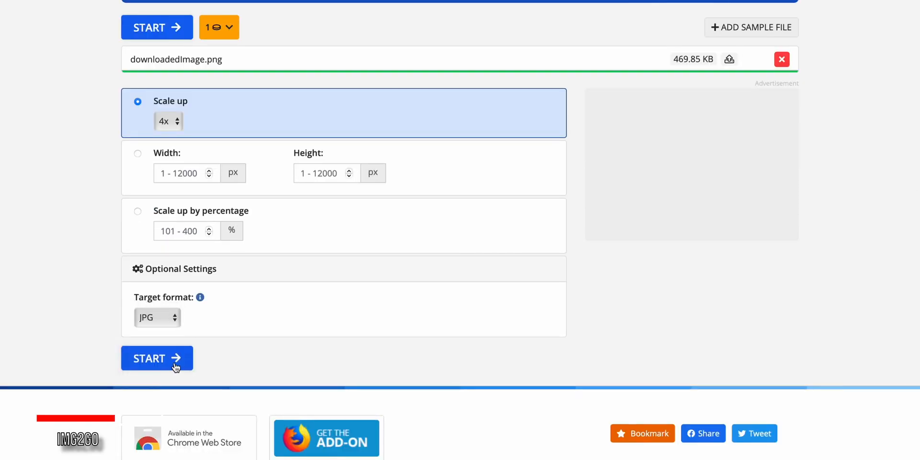
pyautogui.moveTo(213, 284)
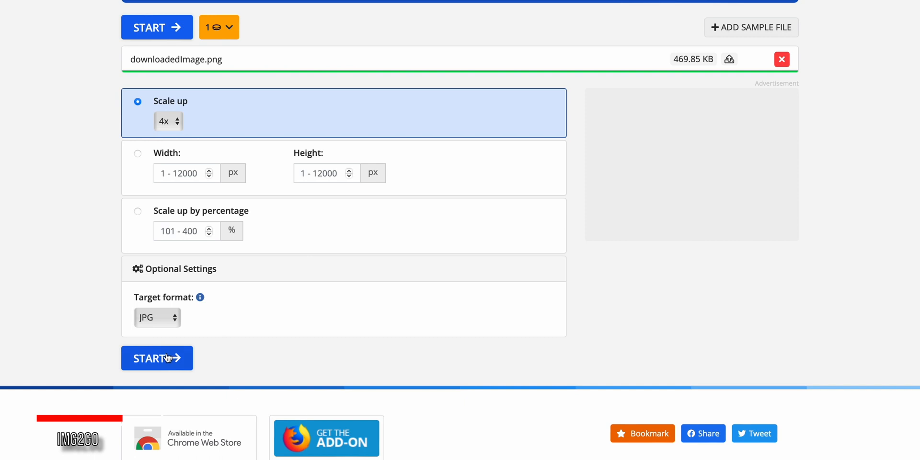
pyautogui.click(156, 357)
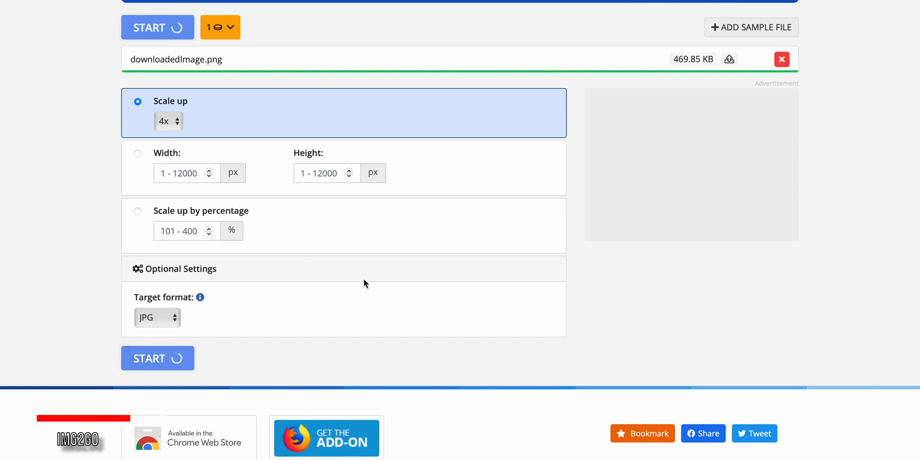
pyautogui.click(157, 357)
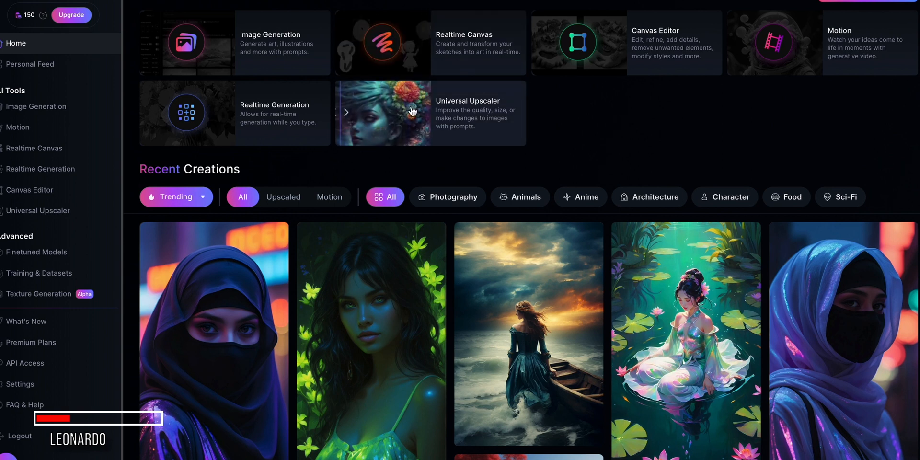
pyautogui.moveTo(401, 115)
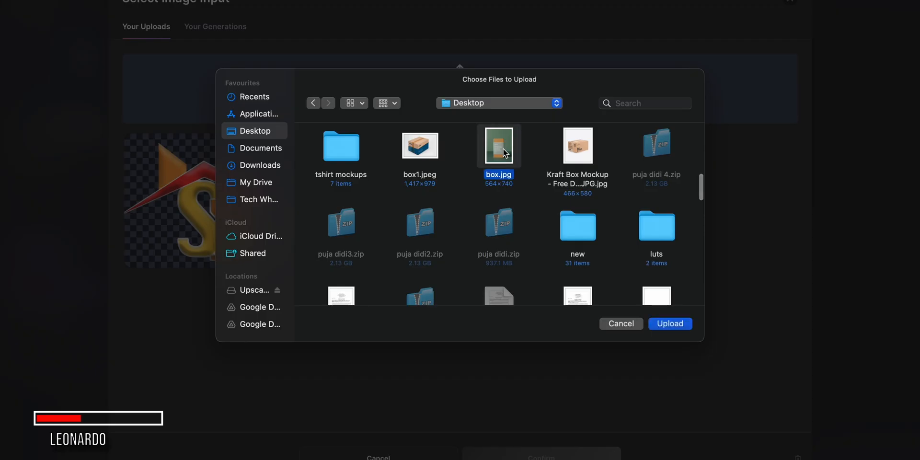
pyautogui.moveTo(579, 274)
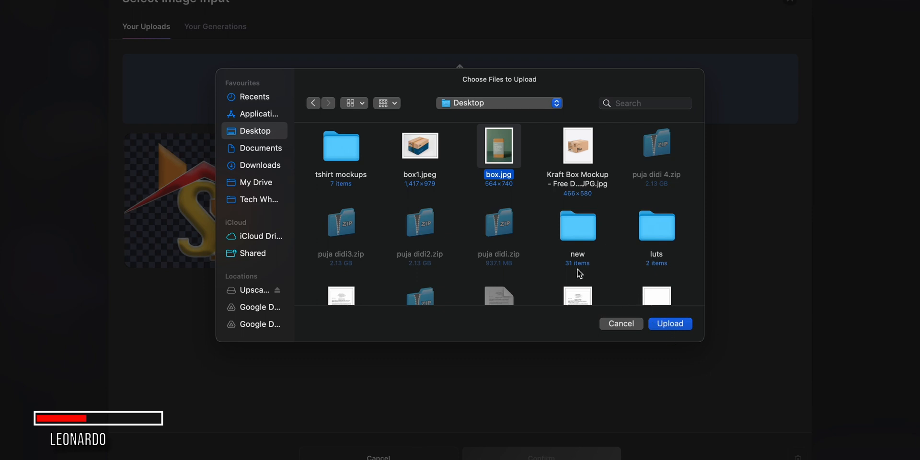
# - Upload box.jpg from the Desktop into Leonardo's Universal Upscaler
pyautogui.click(670, 323)
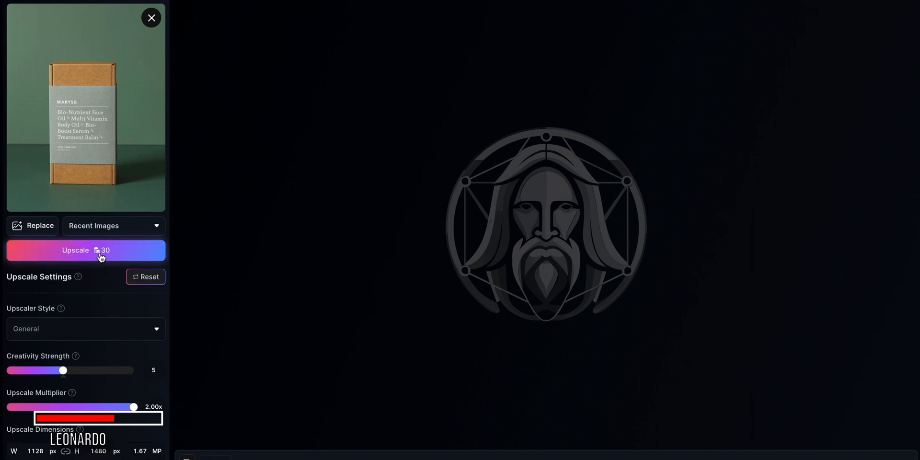
# - Run the 2x upscale (30 credits) on box.jpg and slide the before/after comparison across it
pyautogui.click(86, 250)
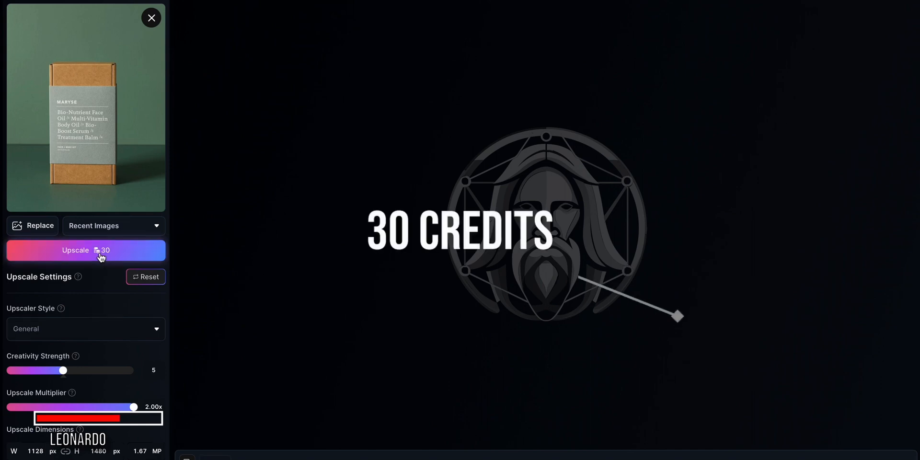
pyautogui.click(86, 250)
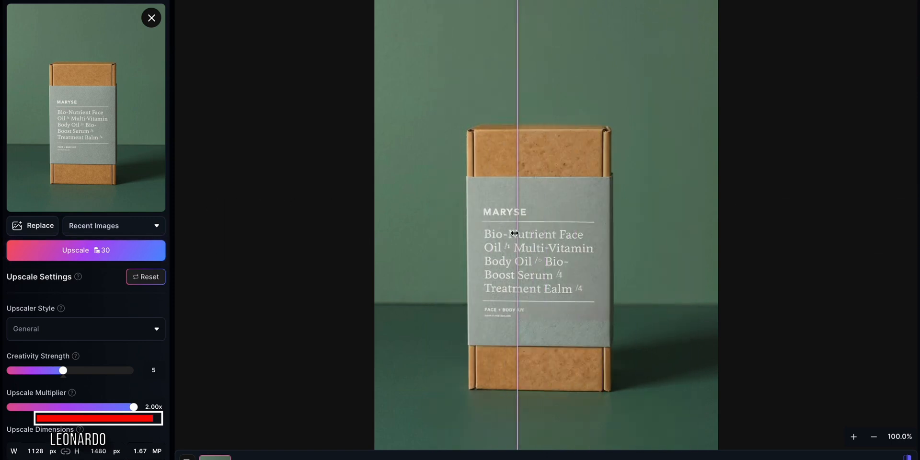
pyautogui.moveTo(517, 233); pyautogui.dragTo(708, 233)
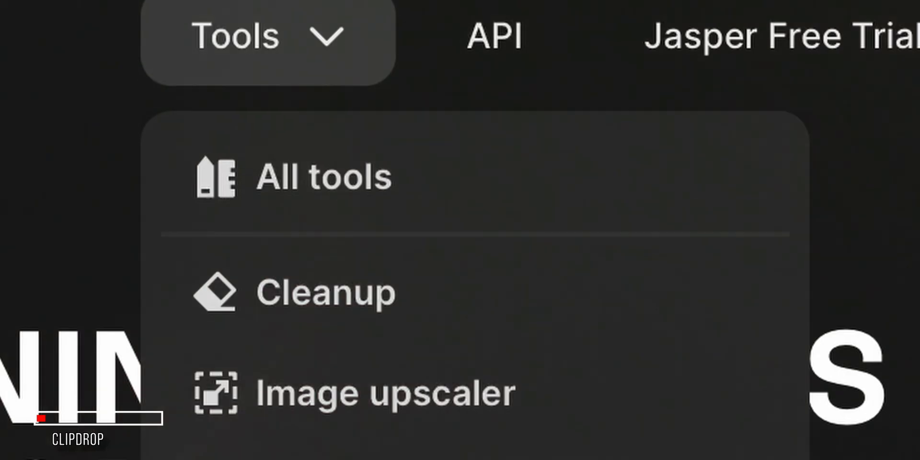
# - Add the DSC_1481 portrait from Downloads to ClipDrop's Image Upscaler batch
pyautogui.scroll(-3)
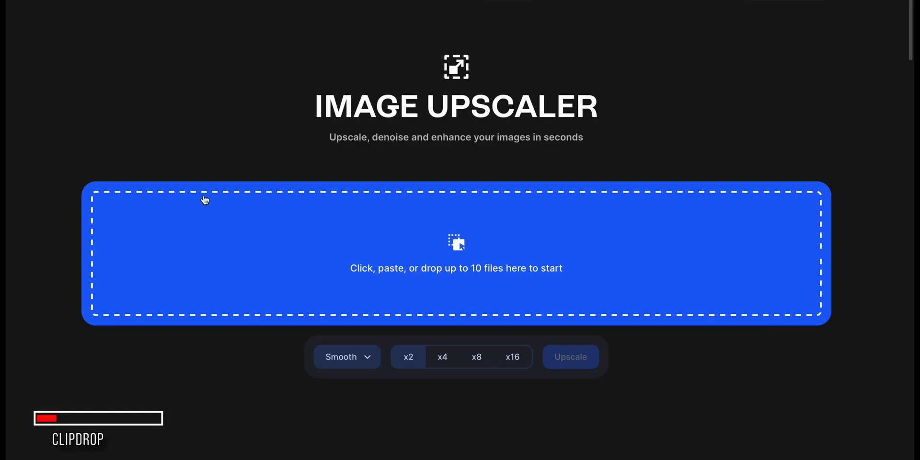
pyautogui.moveTo(420, 229)
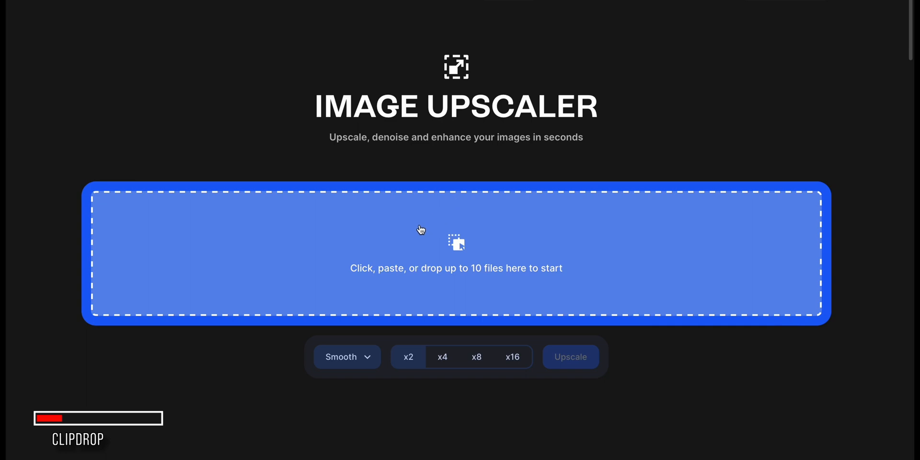
pyautogui.click(456, 253)
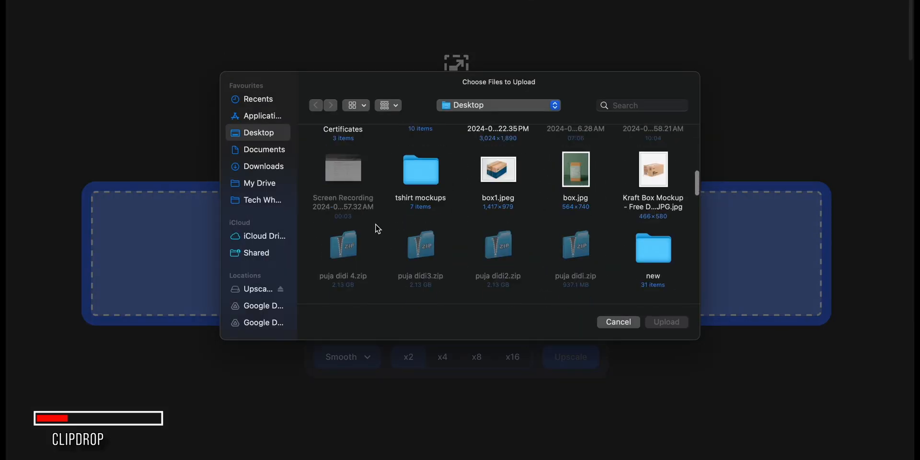
pyautogui.click(264, 165)
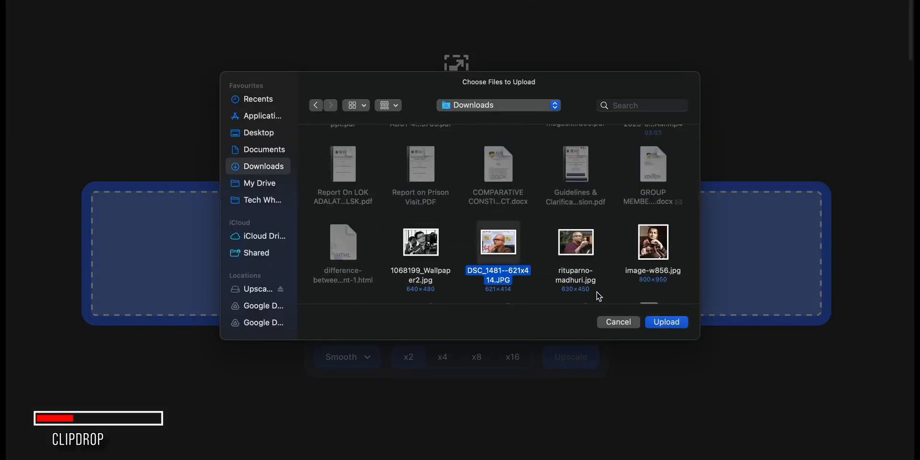
pyautogui.click(667, 322)
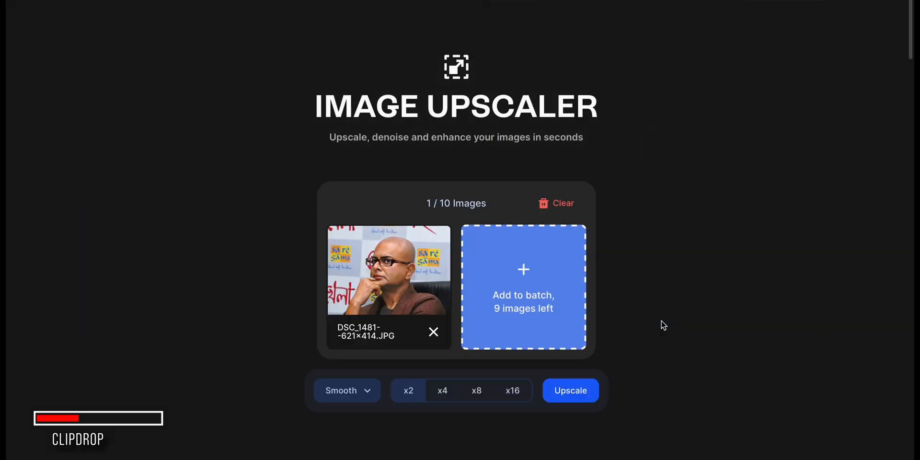
# - Sign in via Facebook, dismiss the Pro offer and upscale the portrait at x2
pyautogui.click(569, 390)
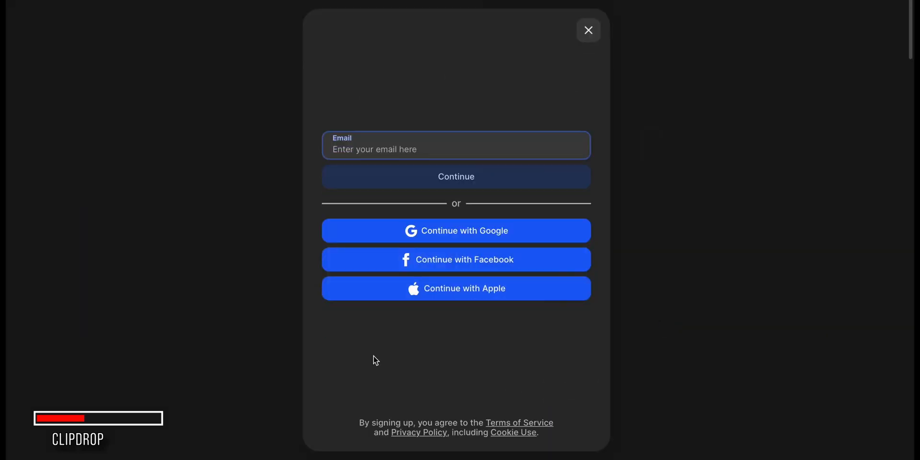
pyautogui.moveTo(411, 268)
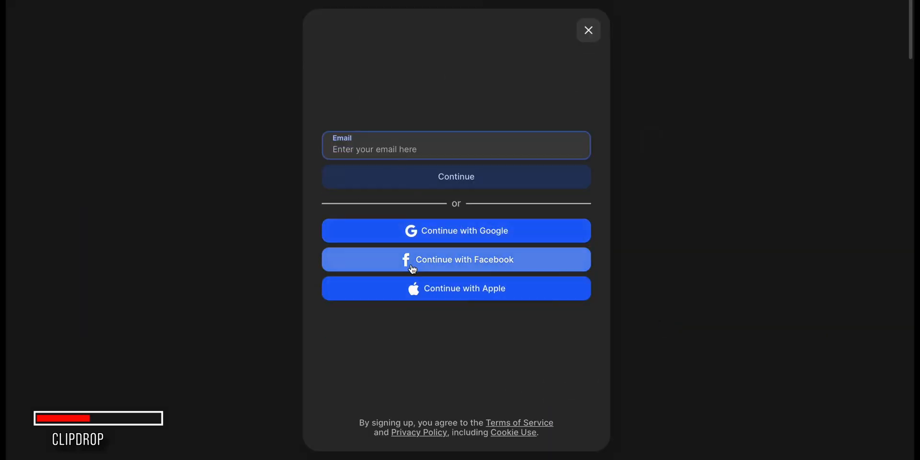
pyautogui.click(587, 30)
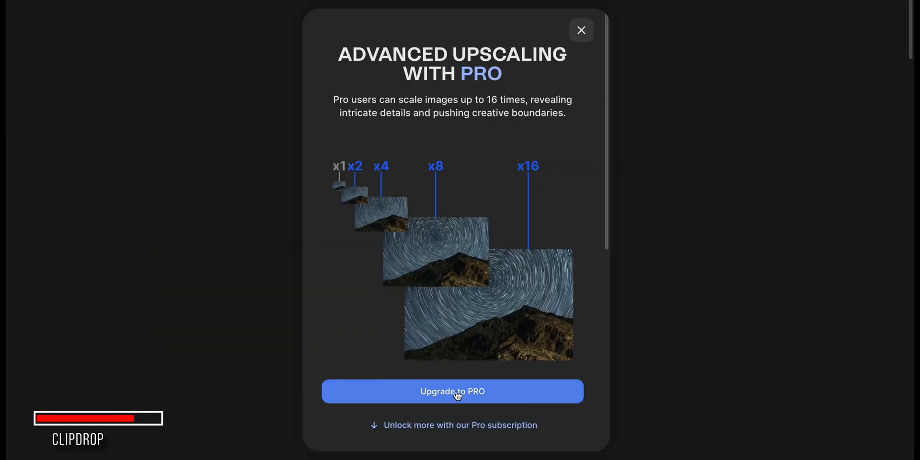
pyautogui.click(581, 30)
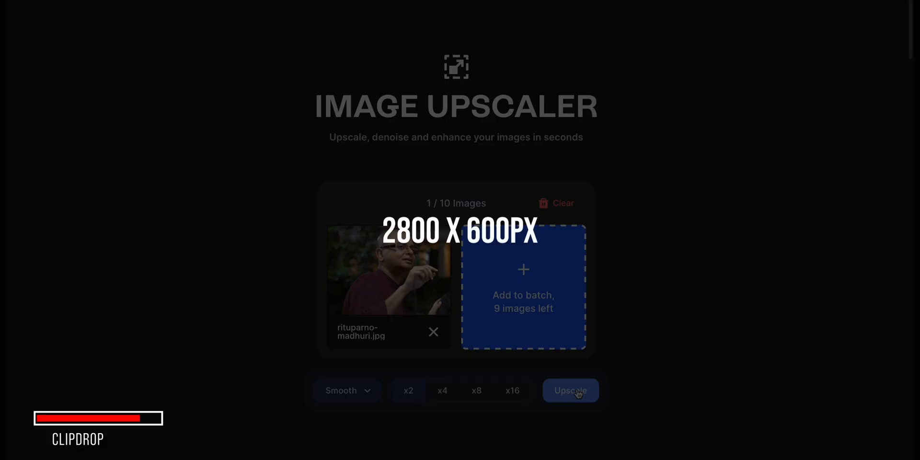
pyautogui.click(570, 390)
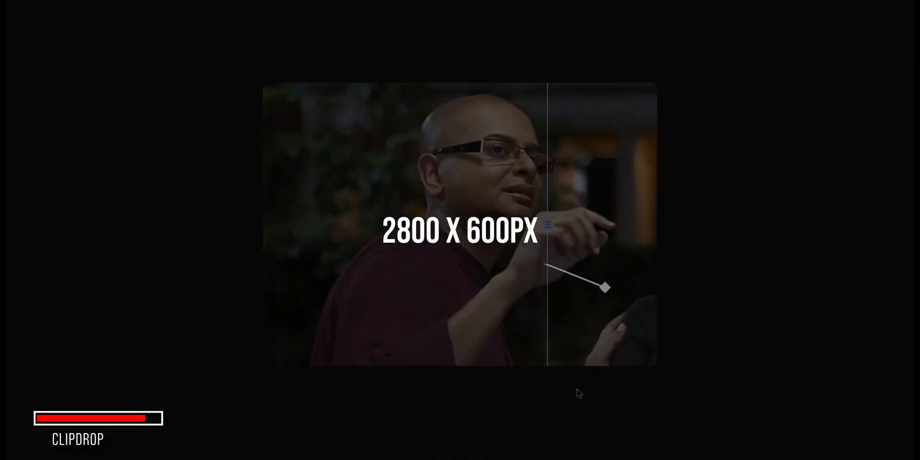